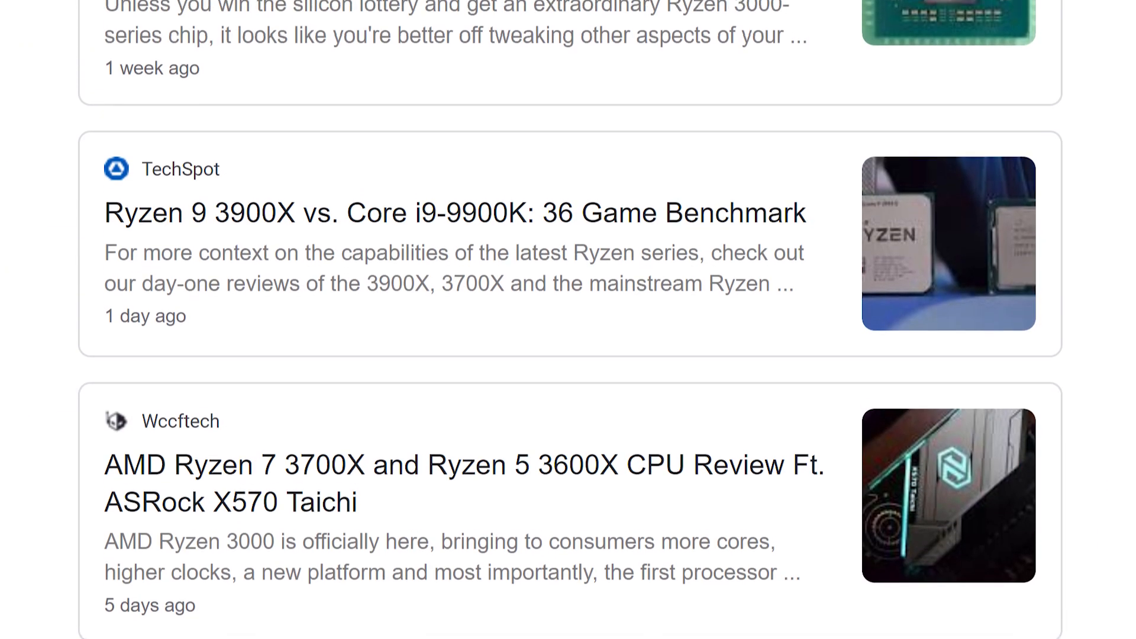
scroll(up, 3)
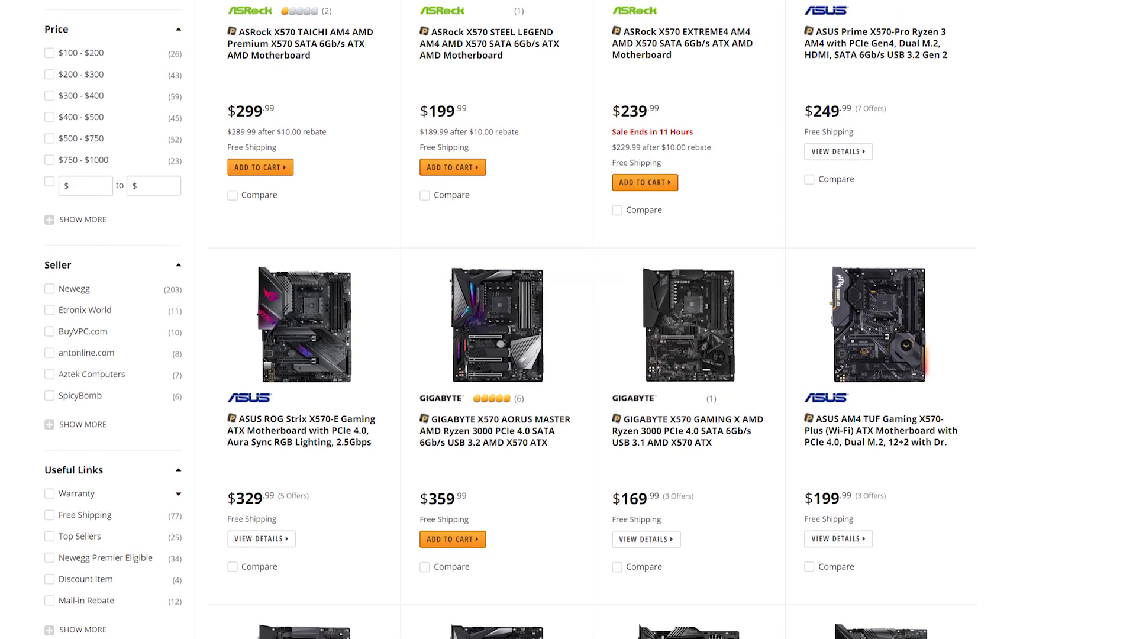
scroll(down, 3)
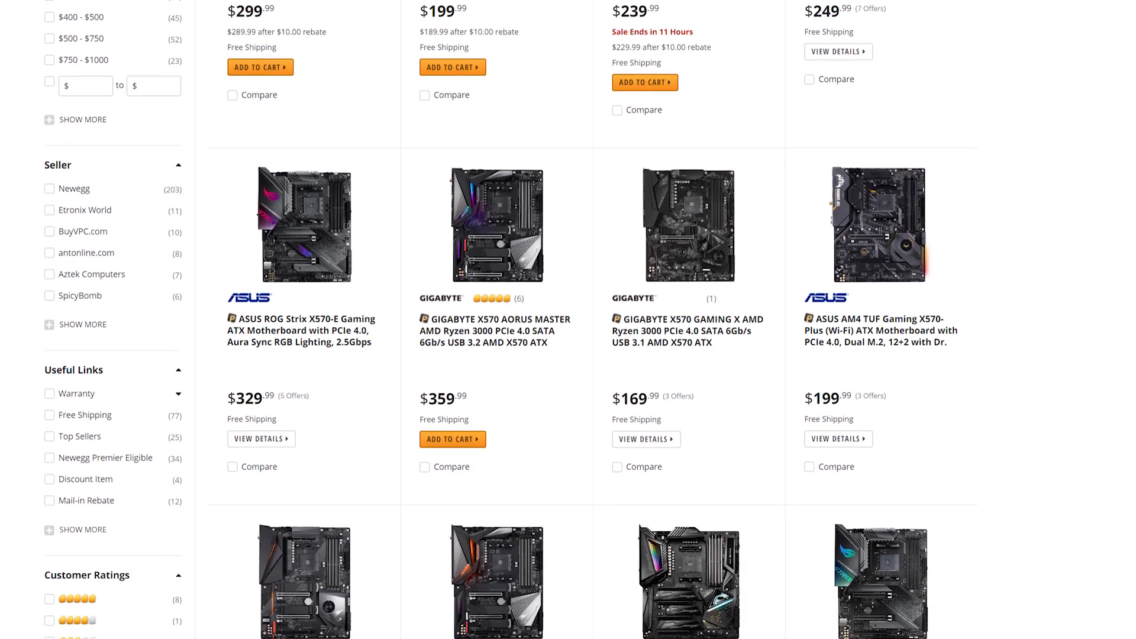